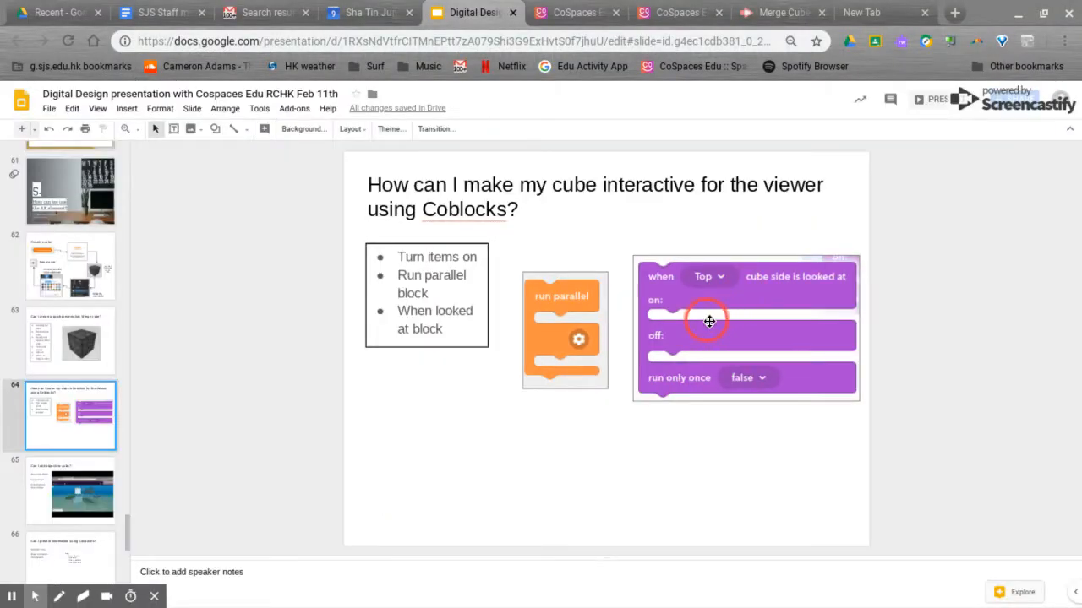
- Switch from Google Slides to the CoSpaces cube scene showing the video's options
click(676, 12)
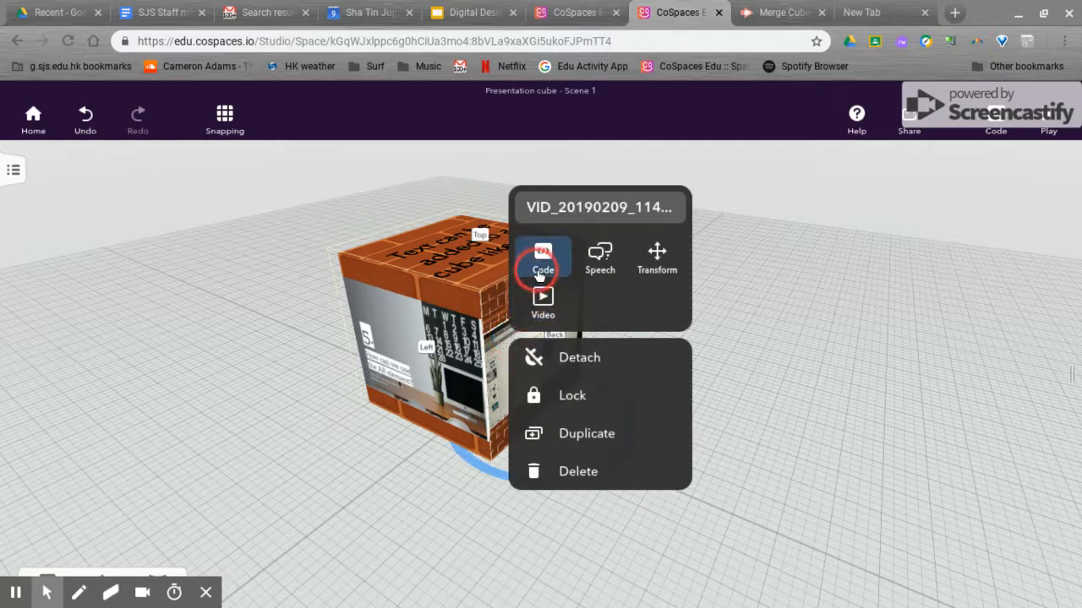
- Enable 'Use in CoBlocks' for the video object and for Image 1
click(542, 257)
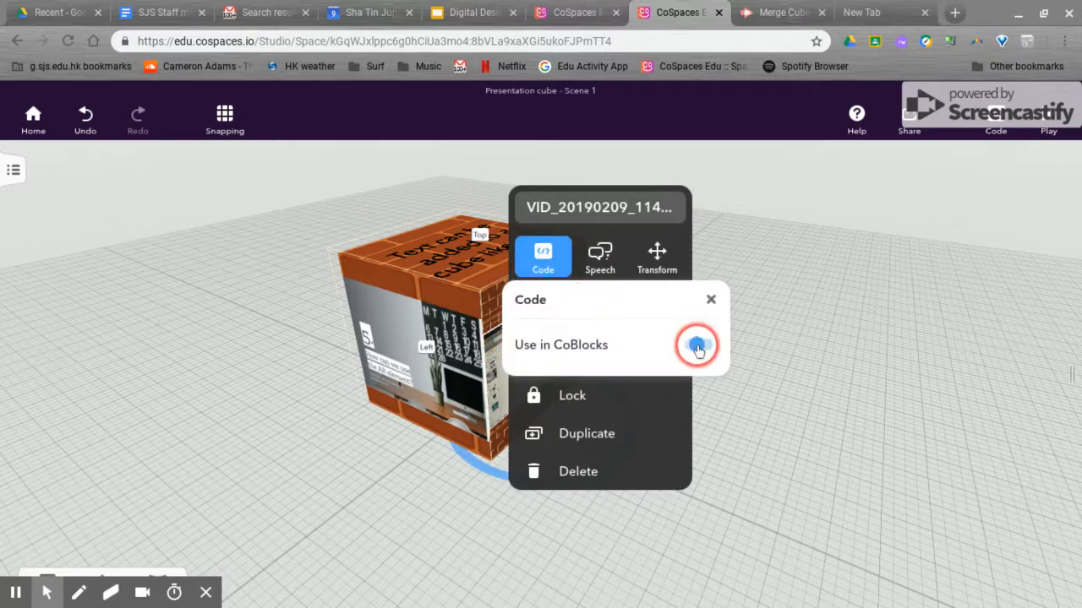
click(698, 345)
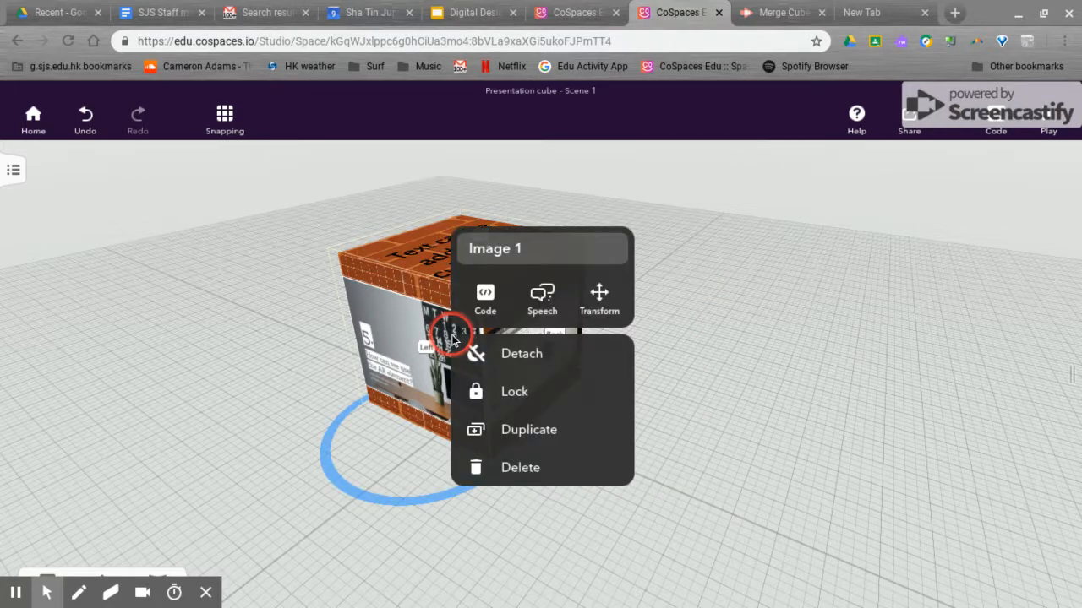
click(485, 301)
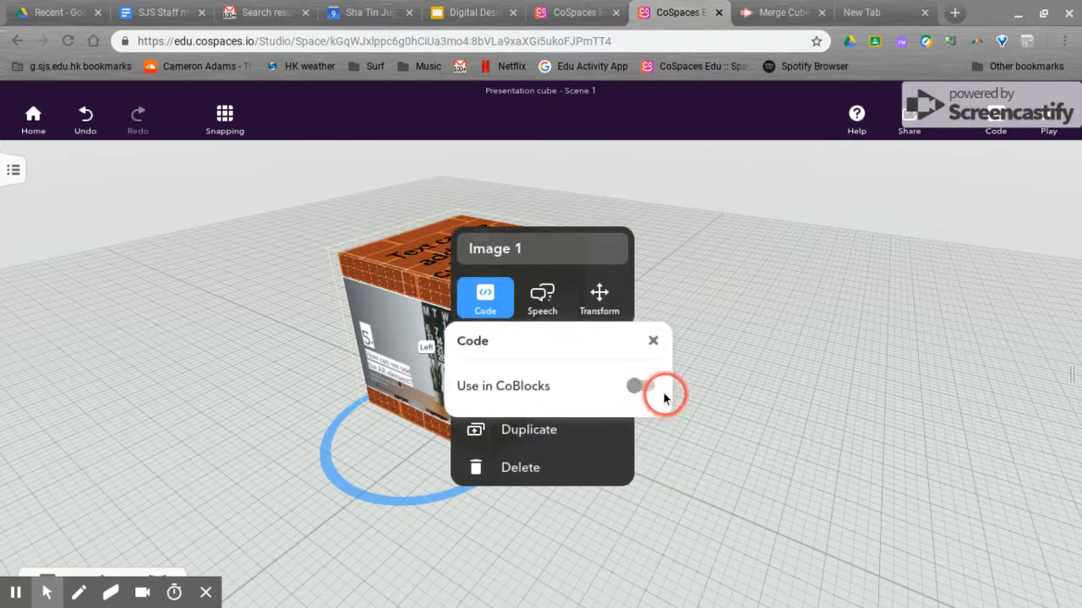
click(639, 385)
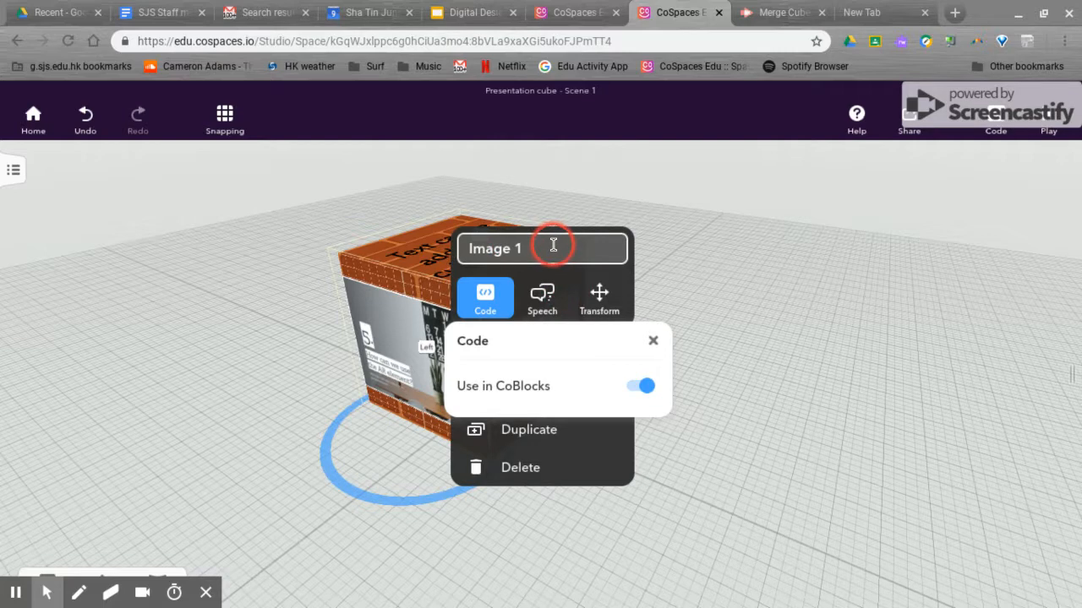
click(862, 206)
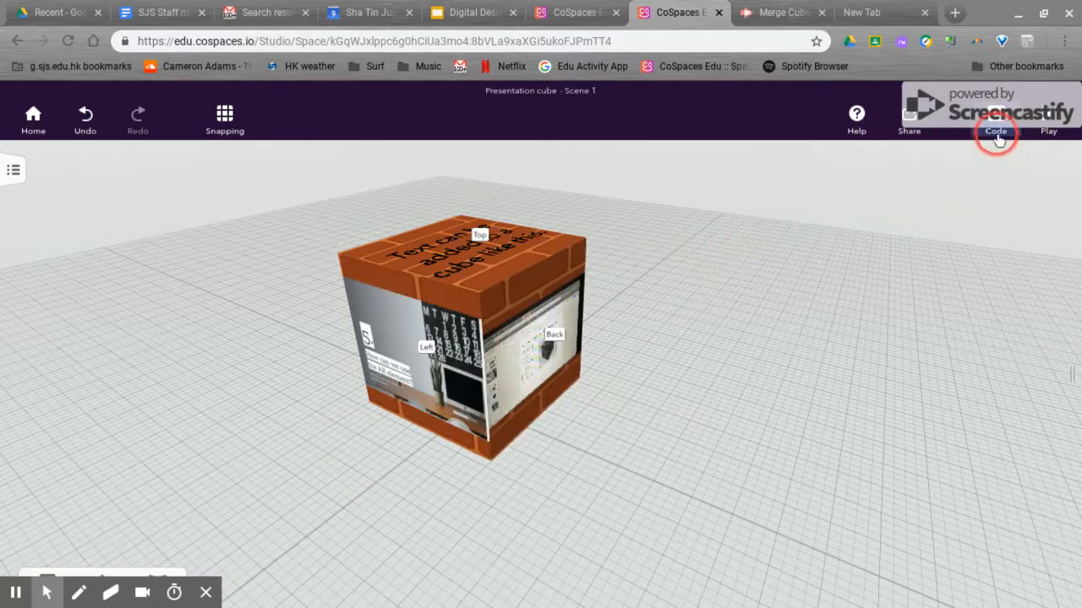
- Create a CoBlocks script with a 'run parallel' block under 'When Play clicked'
click(996, 118)
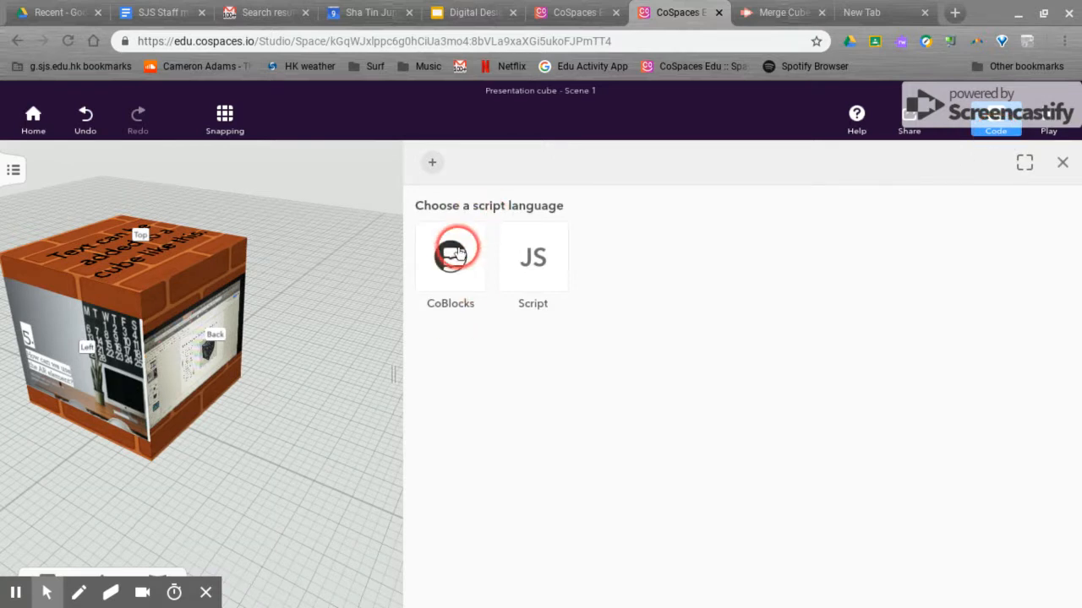
click(449, 257)
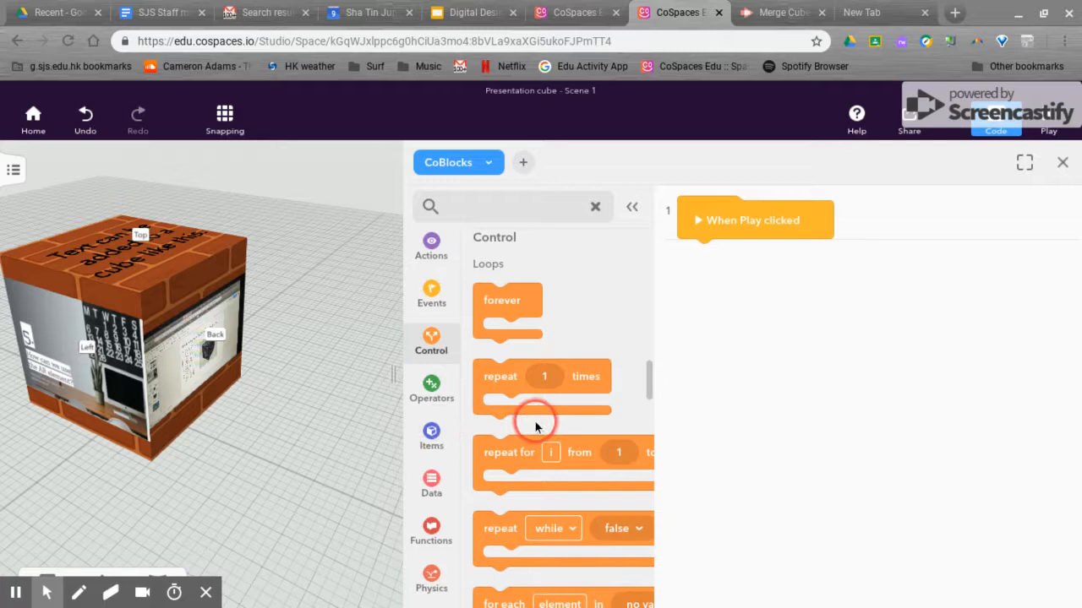
scroll(down, 3)
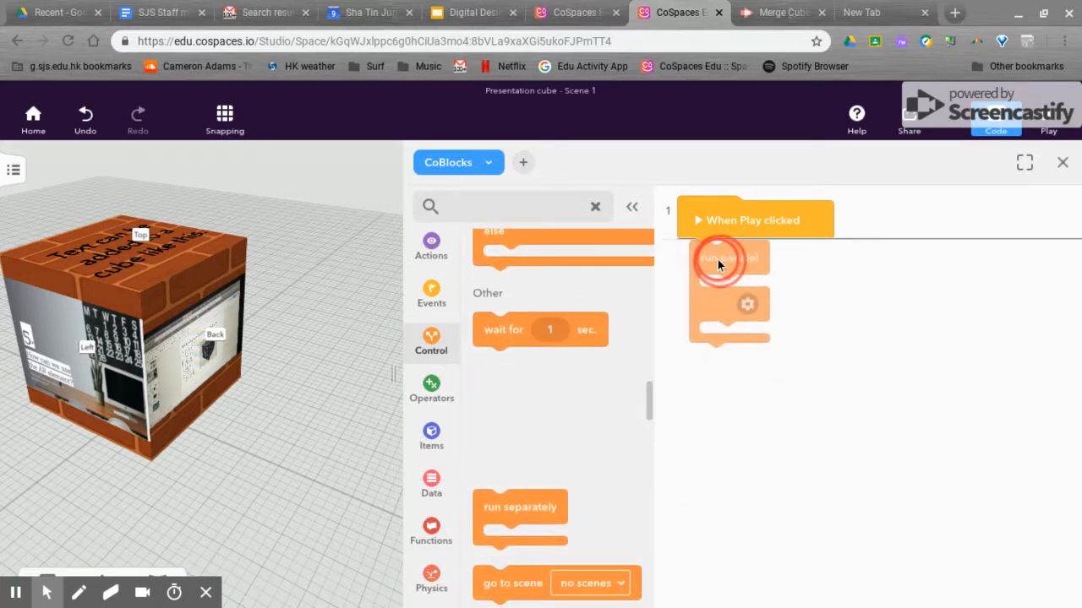
click(719, 256)
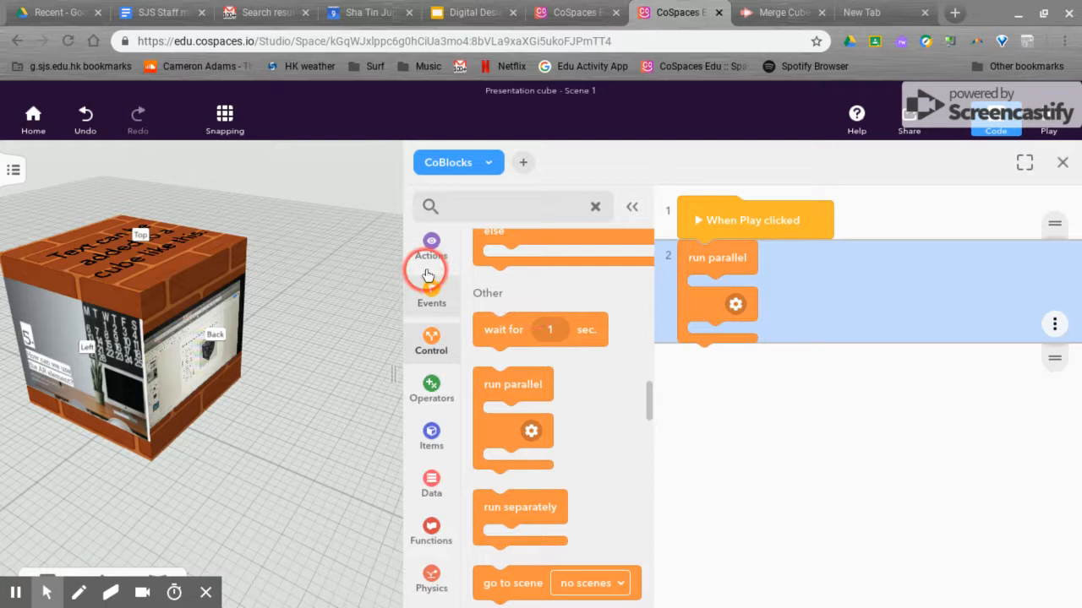
- Add a 'when cube side Back is looked at' block in run parallel that plays VID_20190209_114403.mp4
click(431, 240)
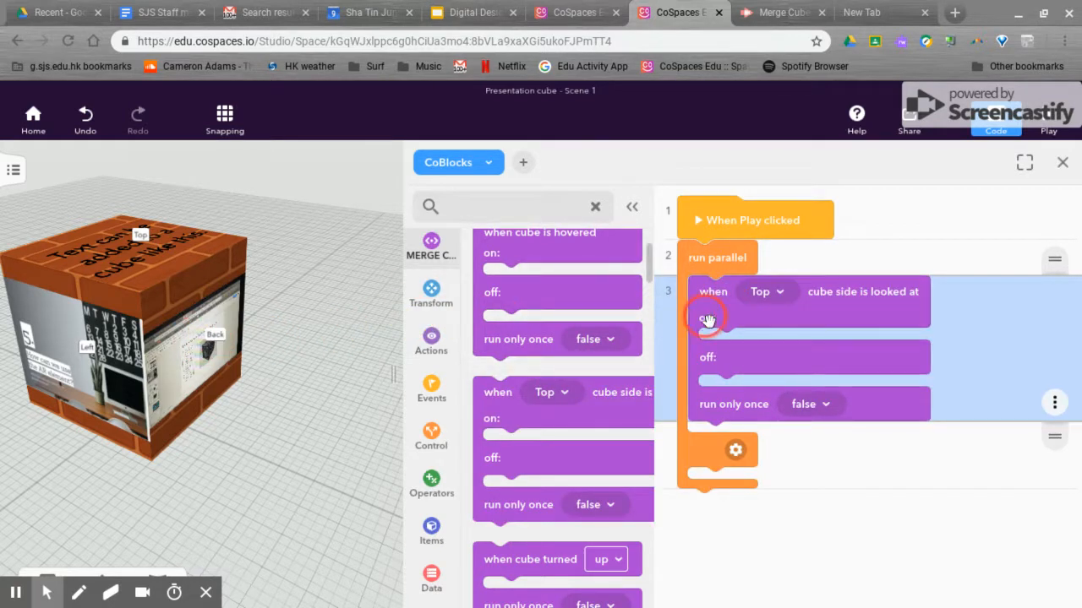
click(768, 291)
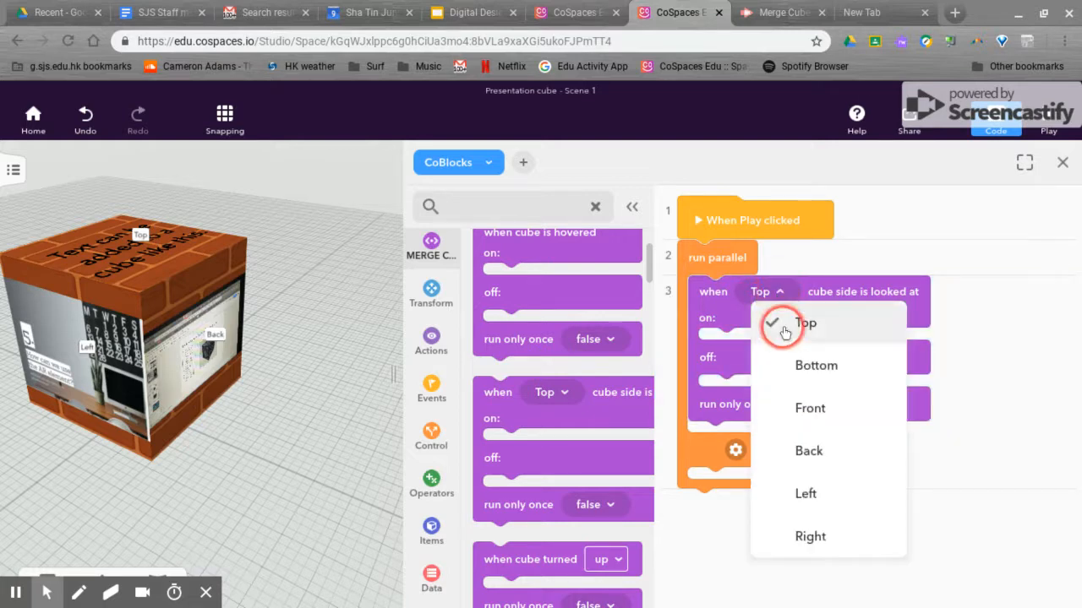
click(807, 450)
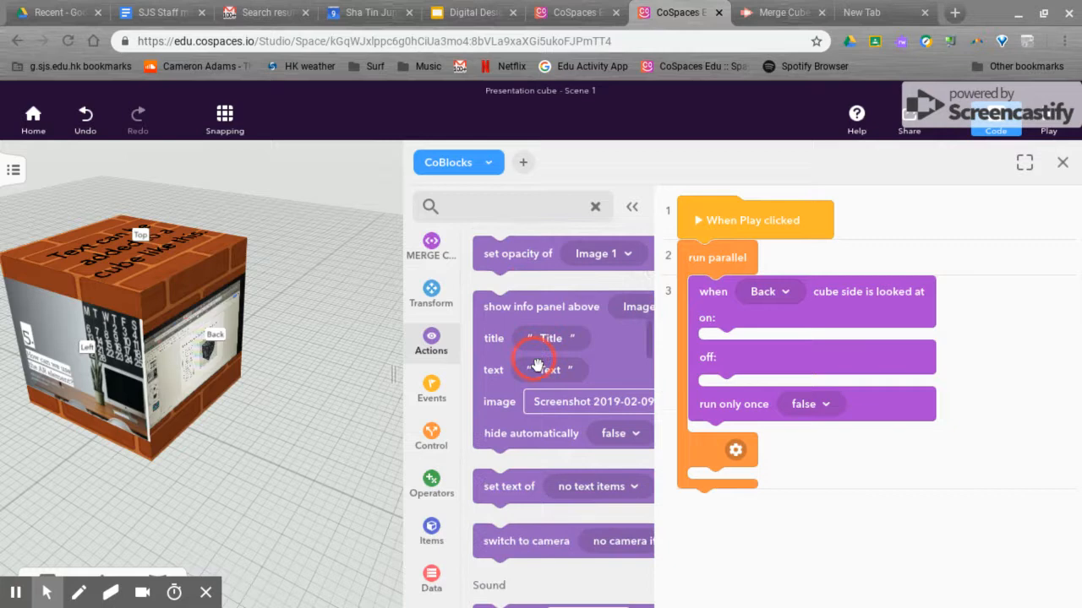
scroll(down, 3)
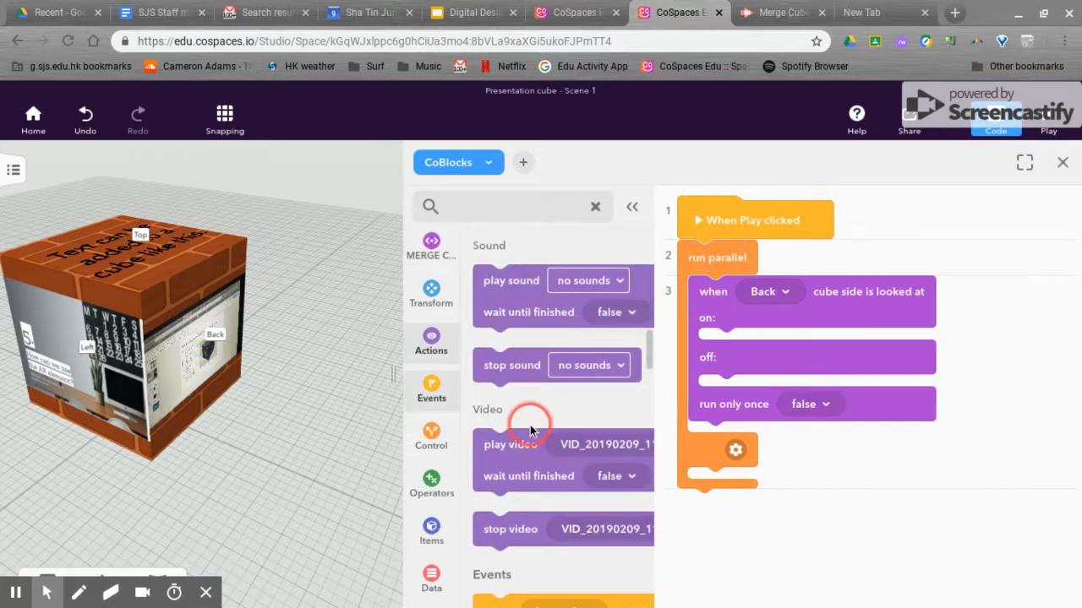
drag(510, 445, 743, 345)
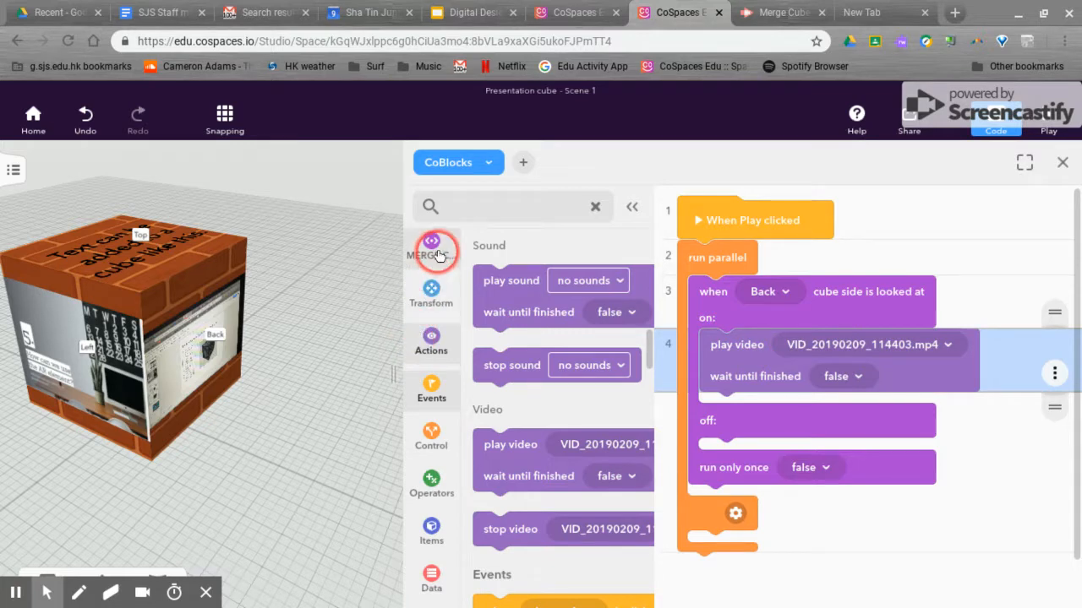
scroll(down, 3)
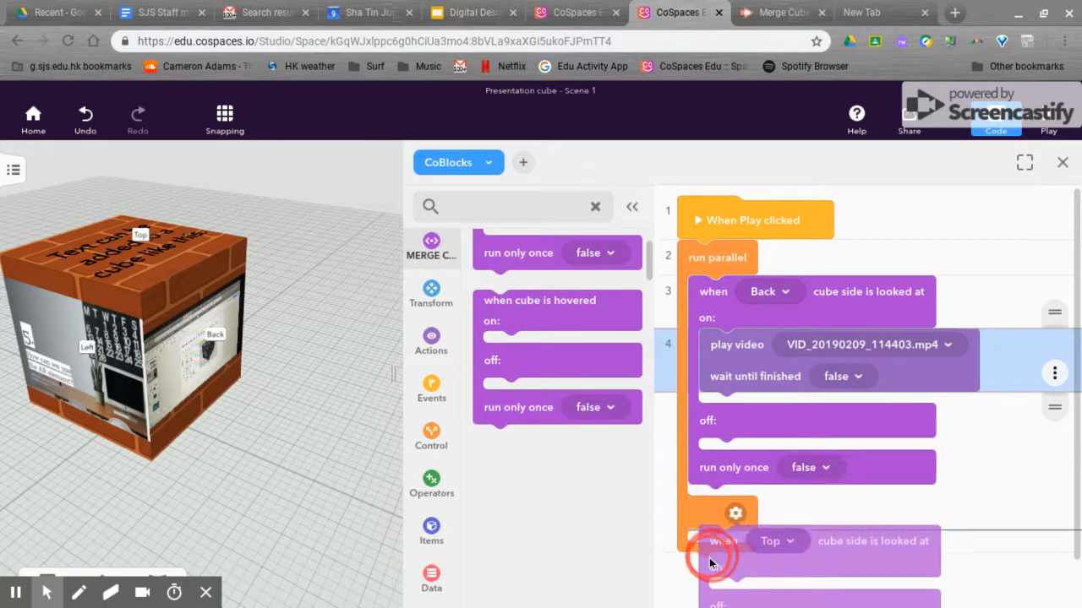
- Add a second cube-side block set to Left making Image 1 say a message for 4 seconds
scroll(down, 3)
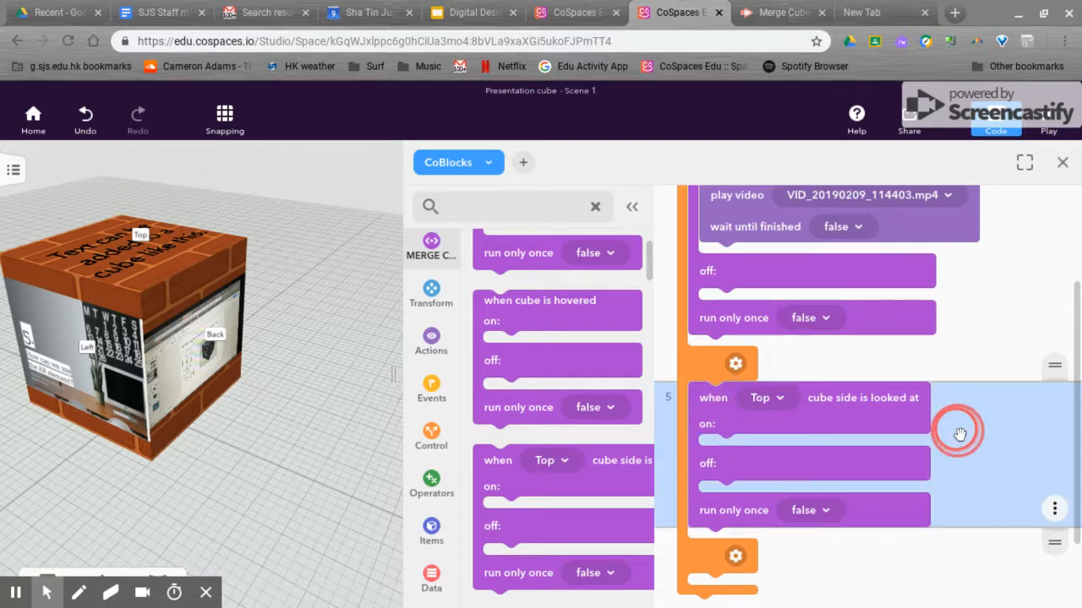
click(431, 338)
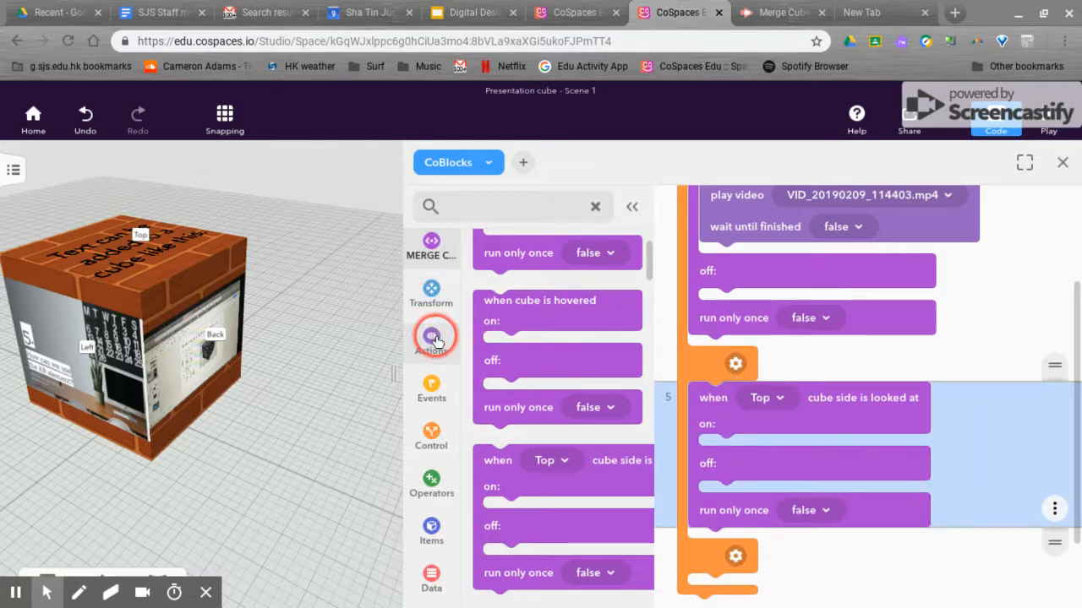
click(431, 342)
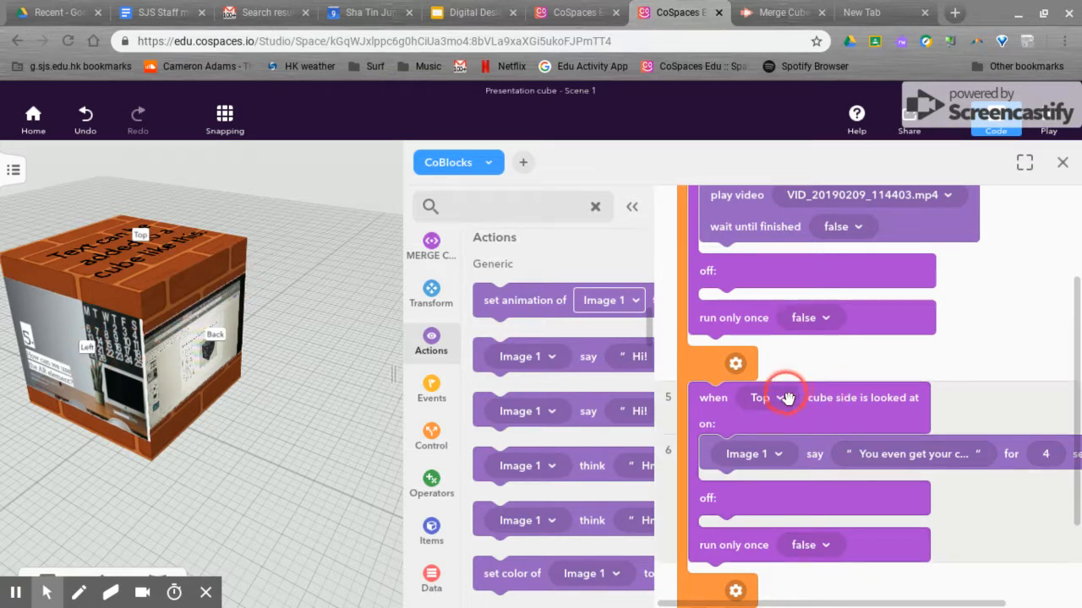
click(764, 397)
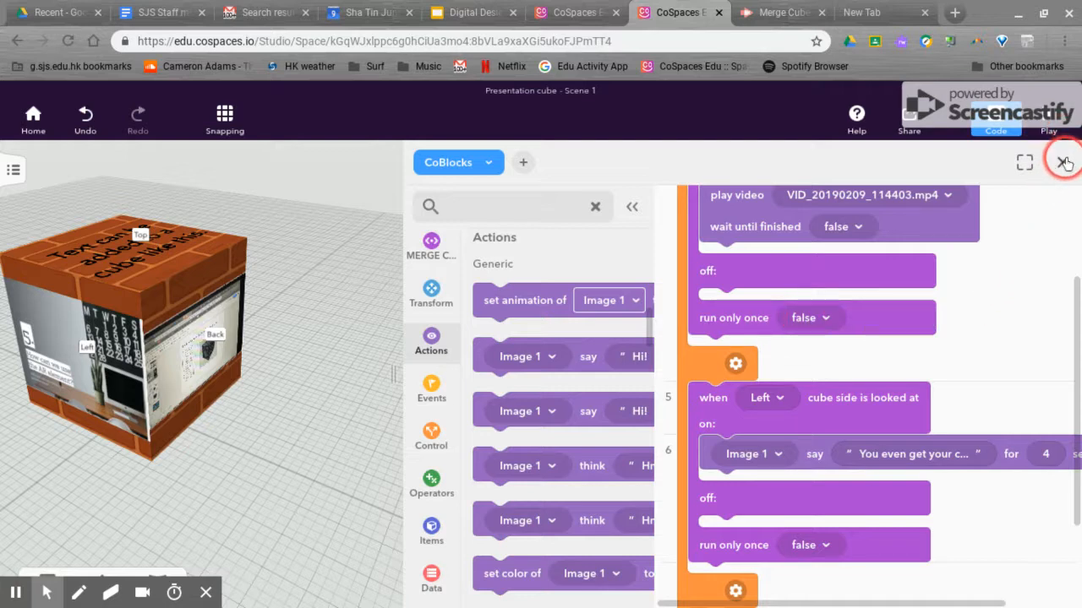
- Play the scene to test it, then review the script where Image 1 says 'Hi!' on the Left side
click(1064, 163)
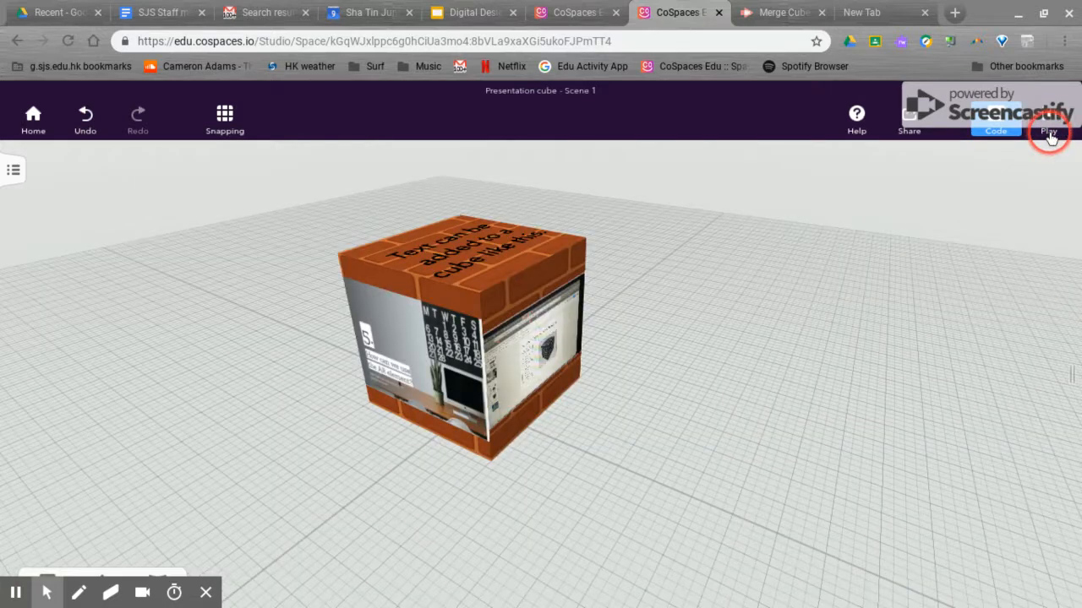
click(1048, 132)
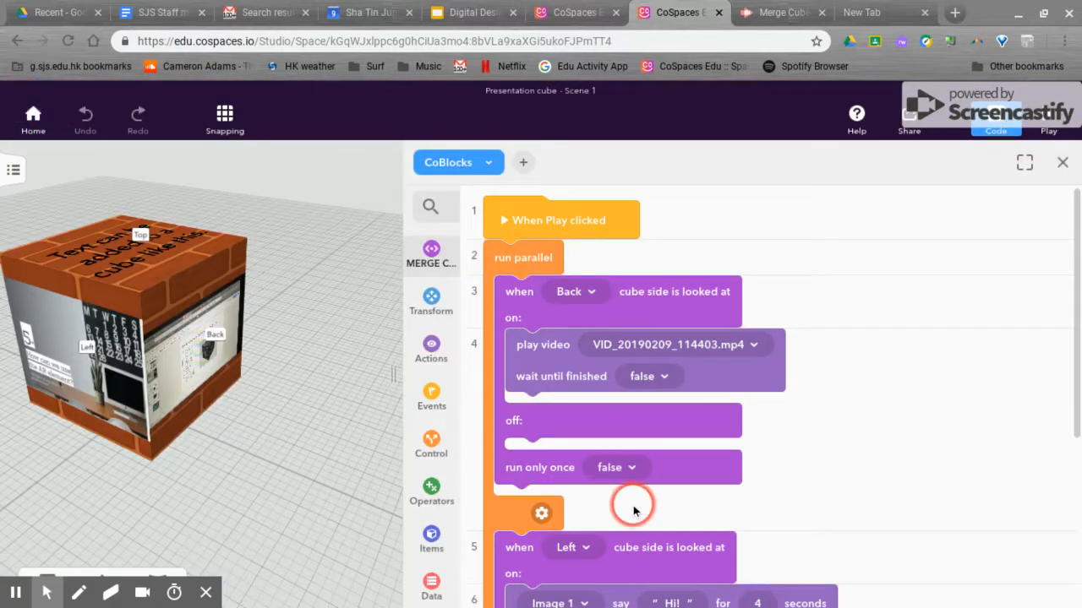
scroll(down, 3)
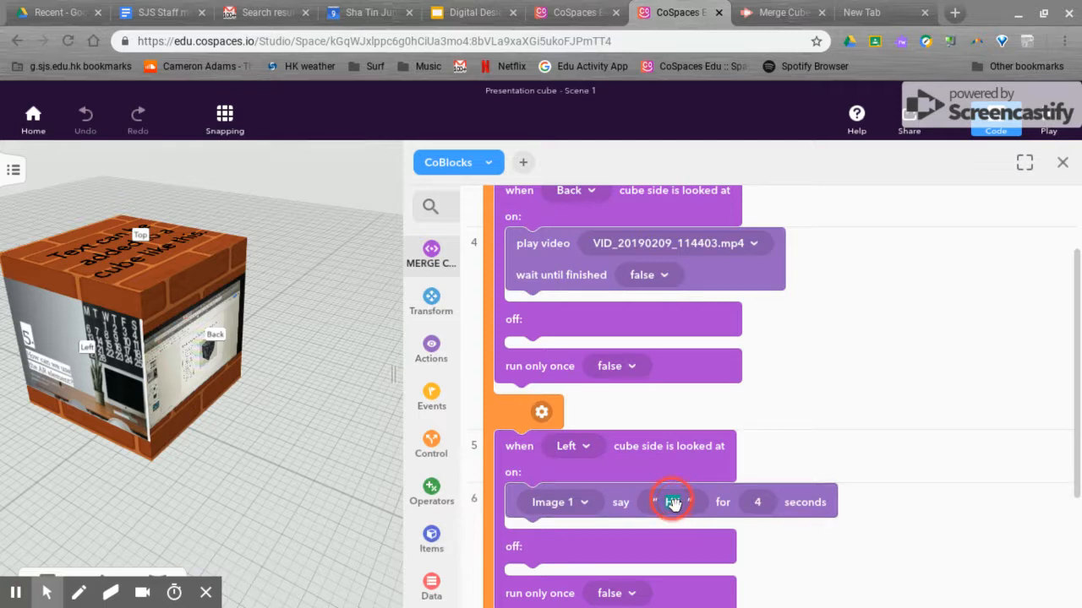